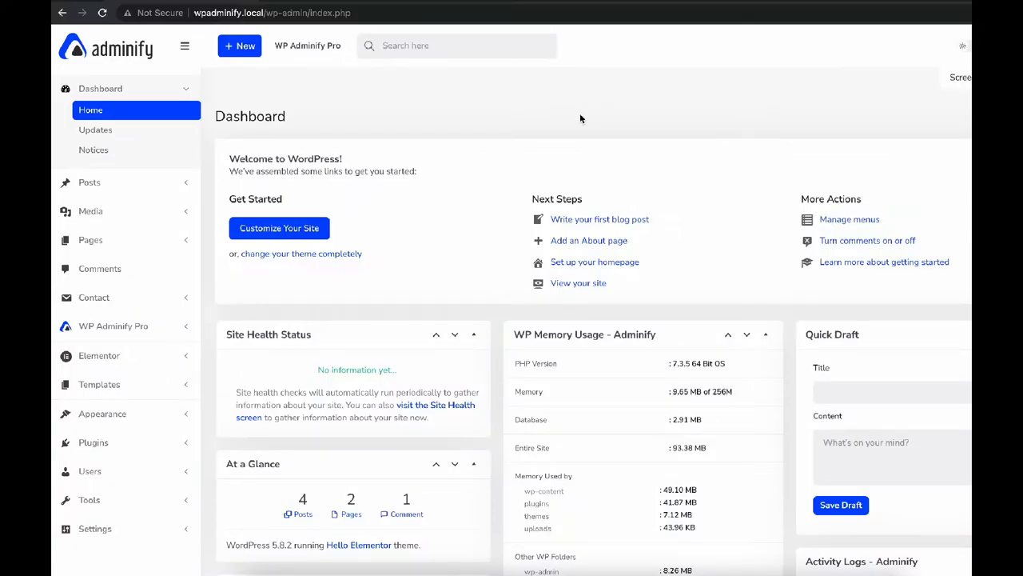
mouse_move(554, 124)
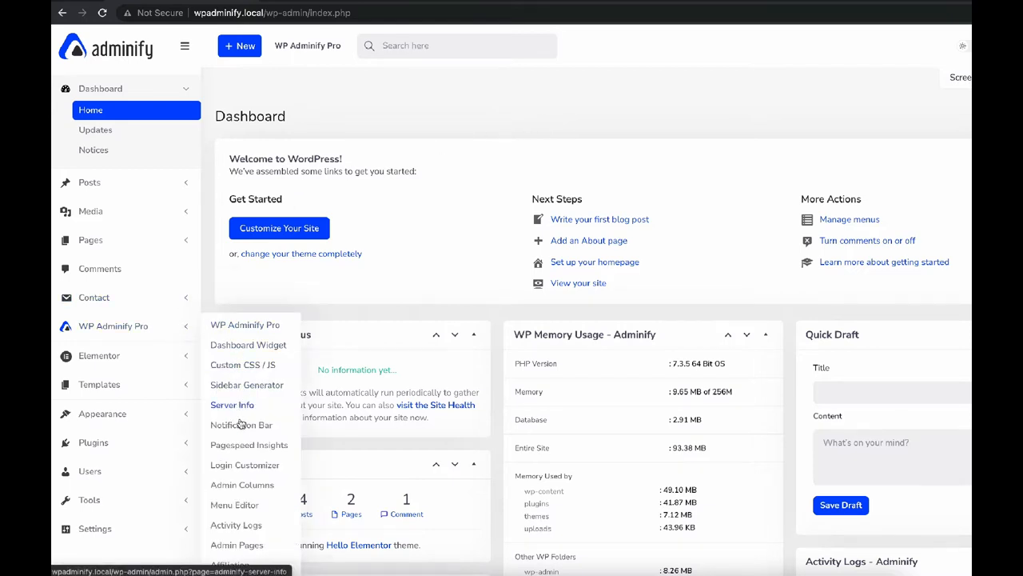
- Go to WP Adminify Pro's Admin Columns page listing the Post type's columns
click(242, 484)
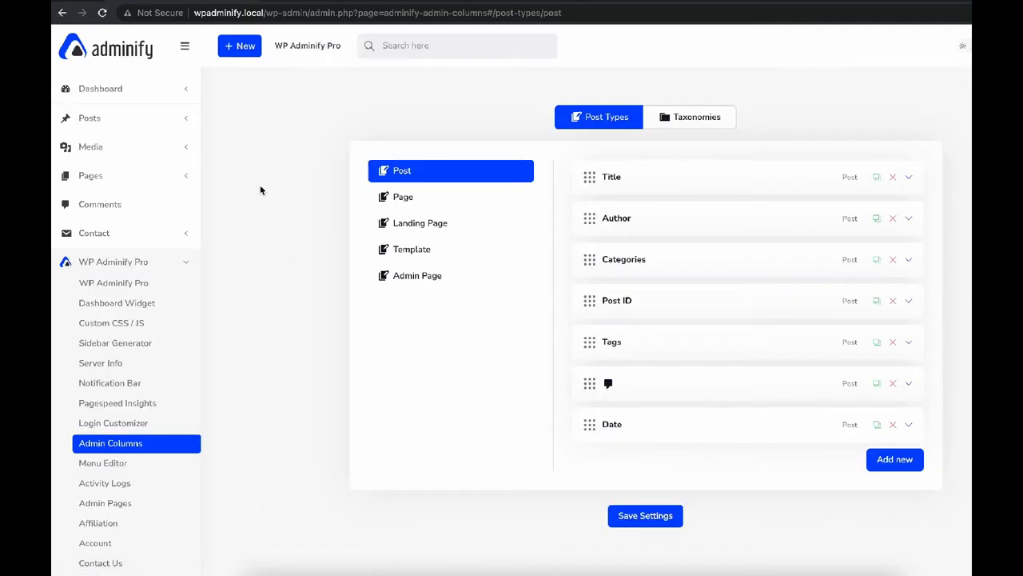
mouse_move(88, 117)
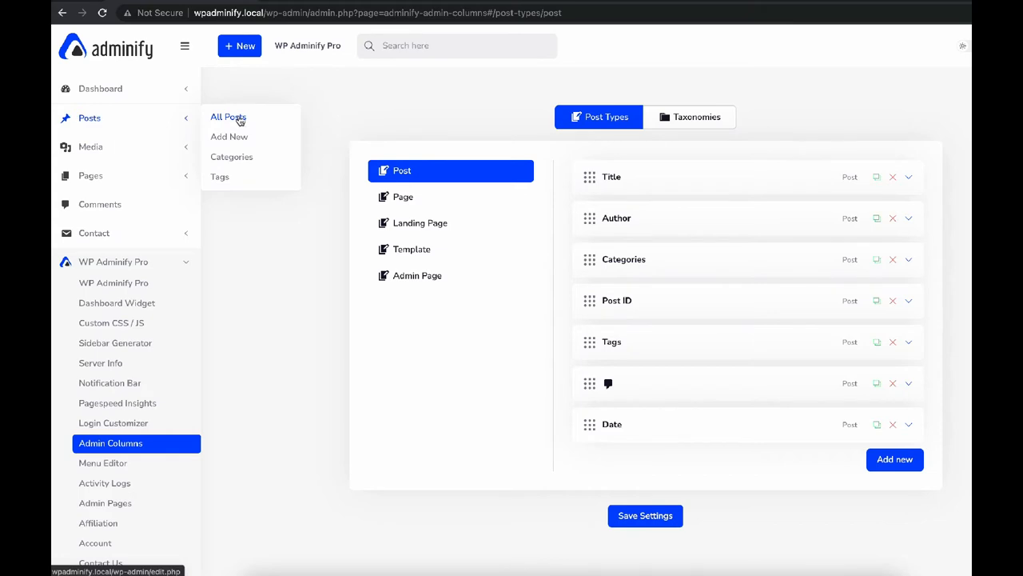
- Open All Posts to see the Title, Author, Categories, Post ID, Tags and Date columns
click(228, 116)
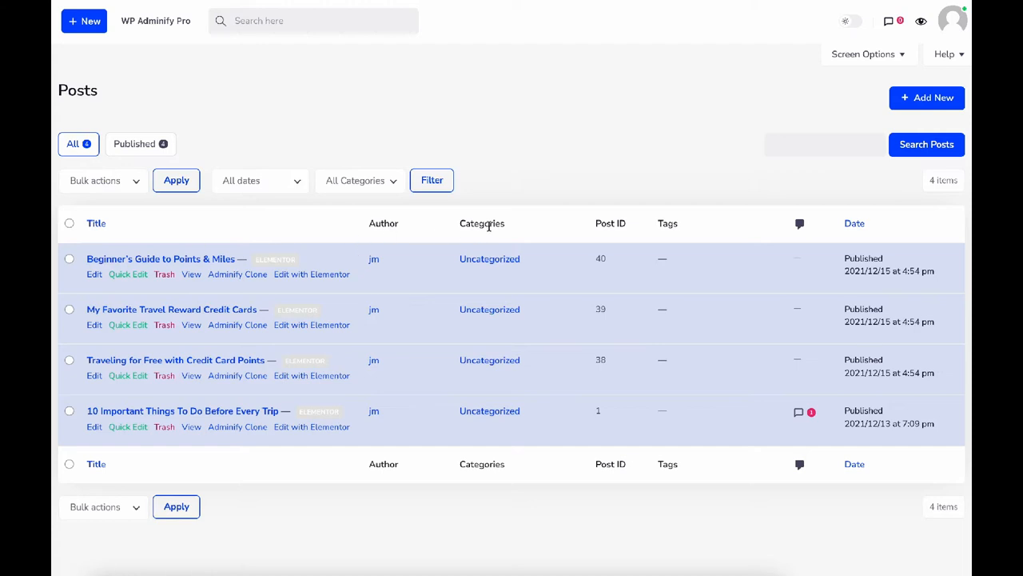
mouse_move(854, 223)
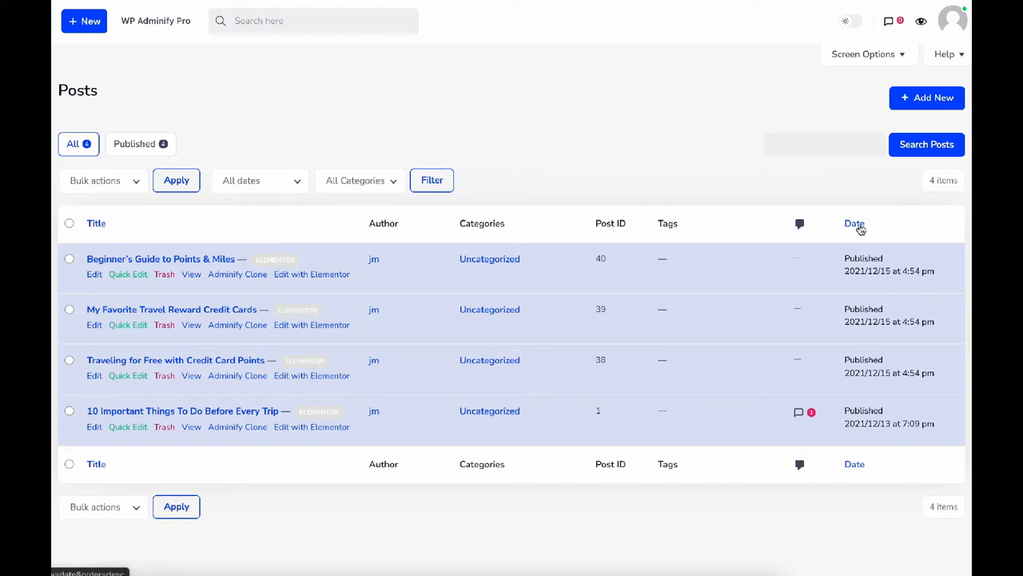
mouse_move(259, 242)
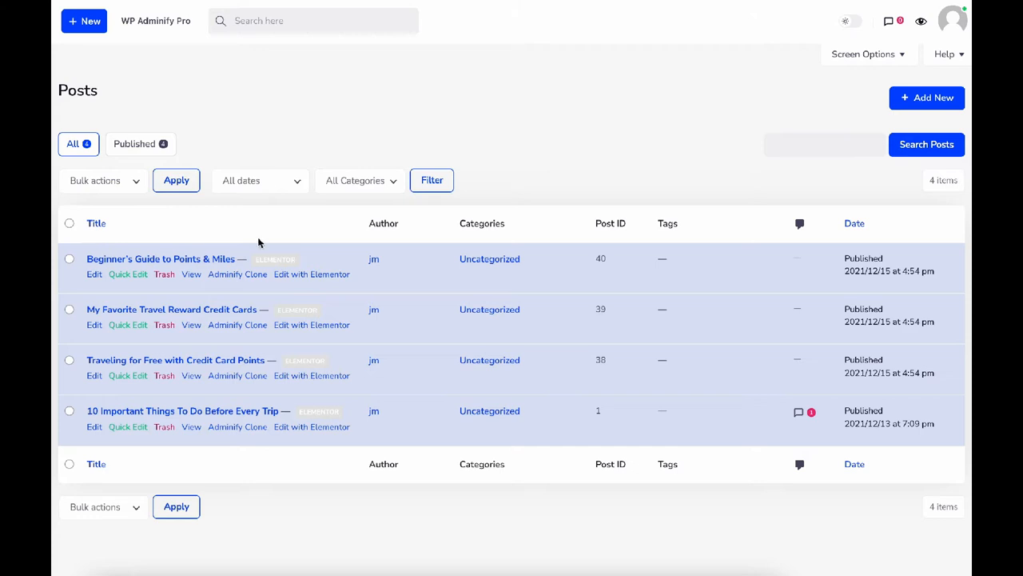
mouse_move(865, 246)
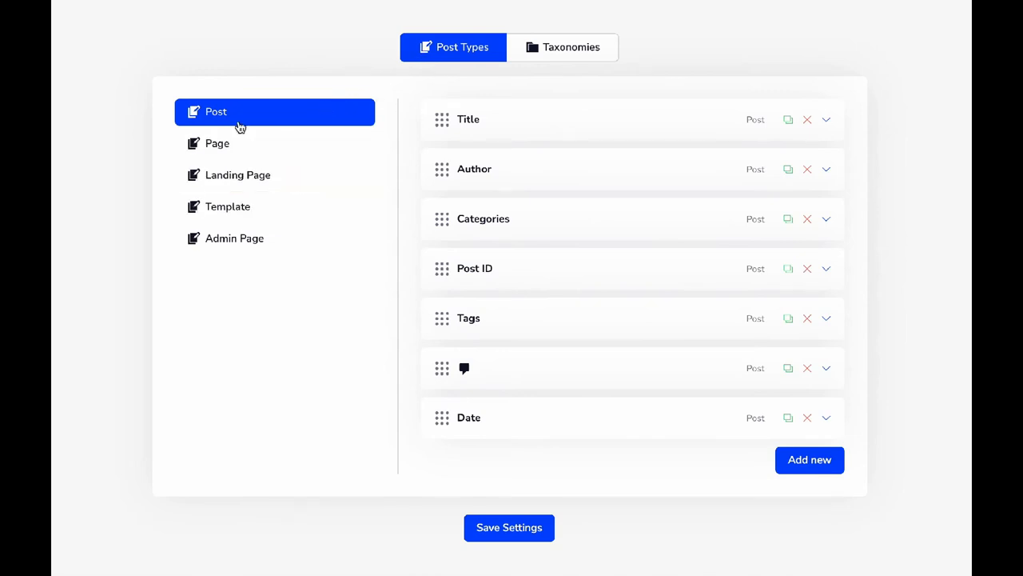
mouse_move(230, 116)
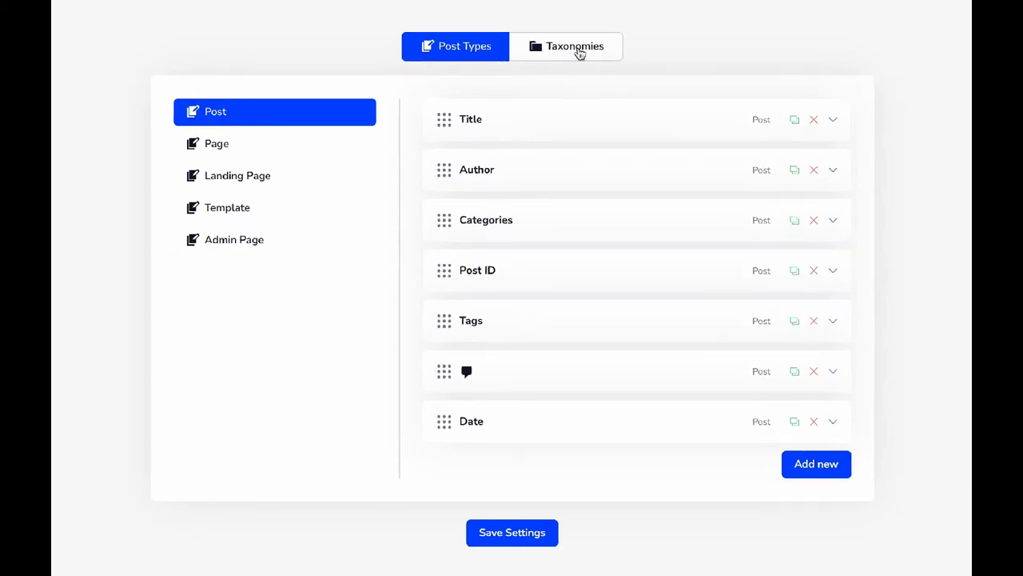
click(566, 45)
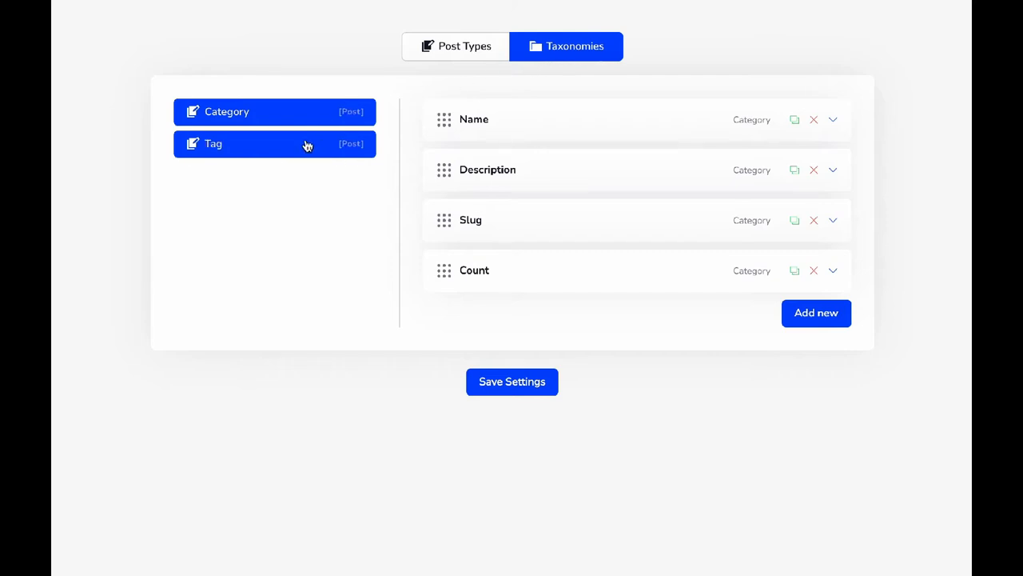
mouse_move(304, 148)
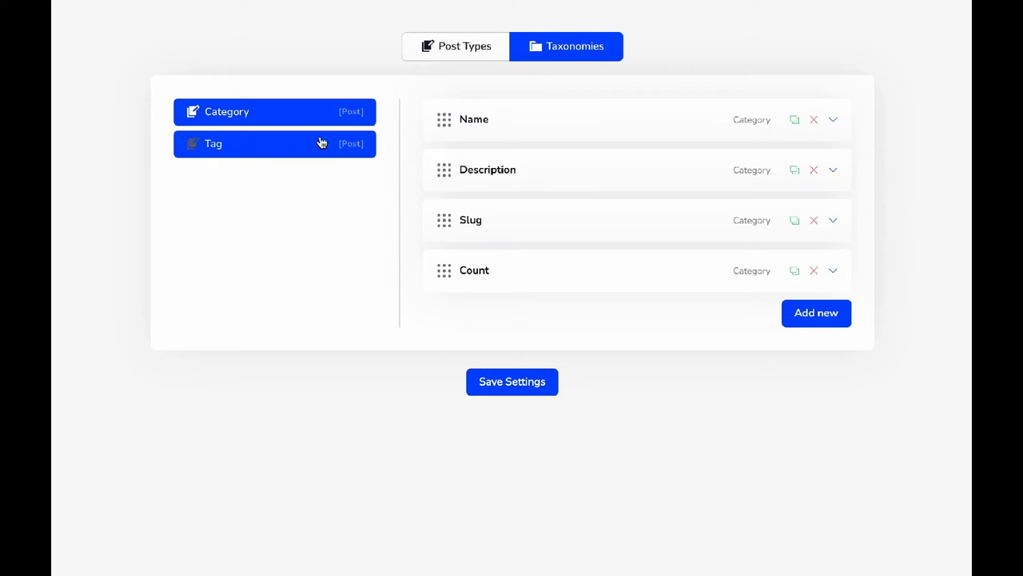
click(455, 45)
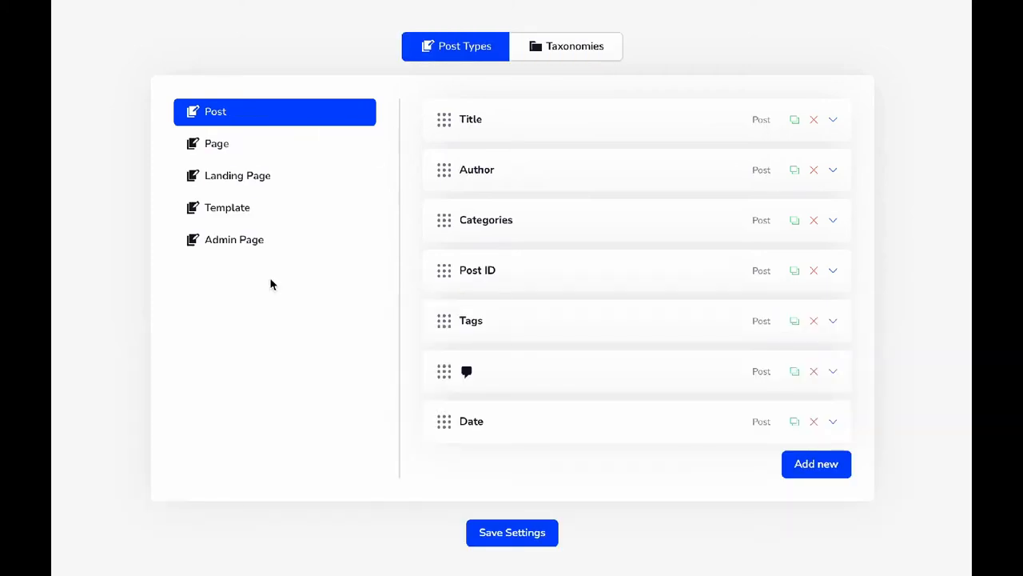
mouse_move(236, 264)
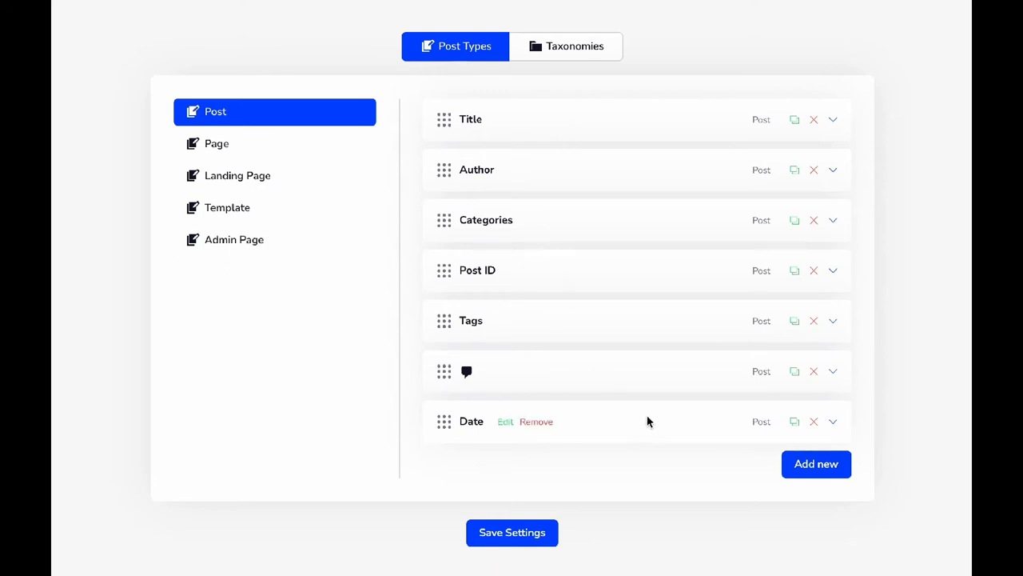
mouse_move(816, 464)
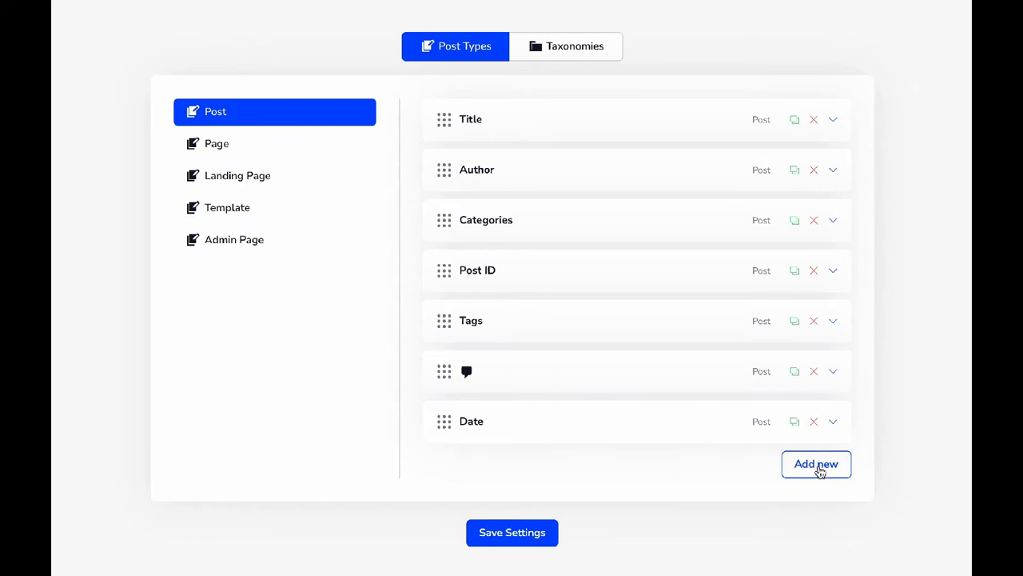
click(816, 464)
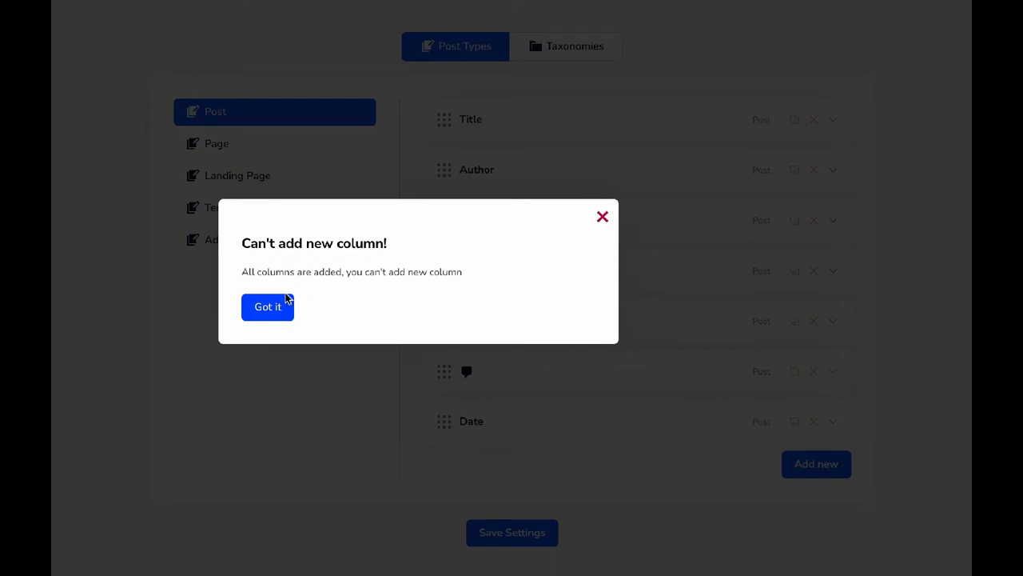
click(267, 306)
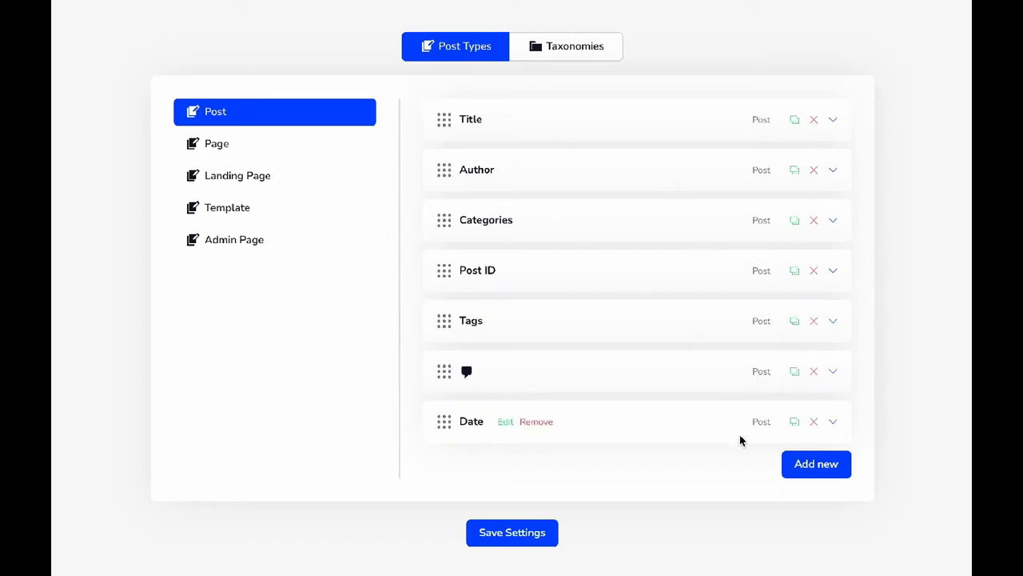
mouse_move(672, 467)
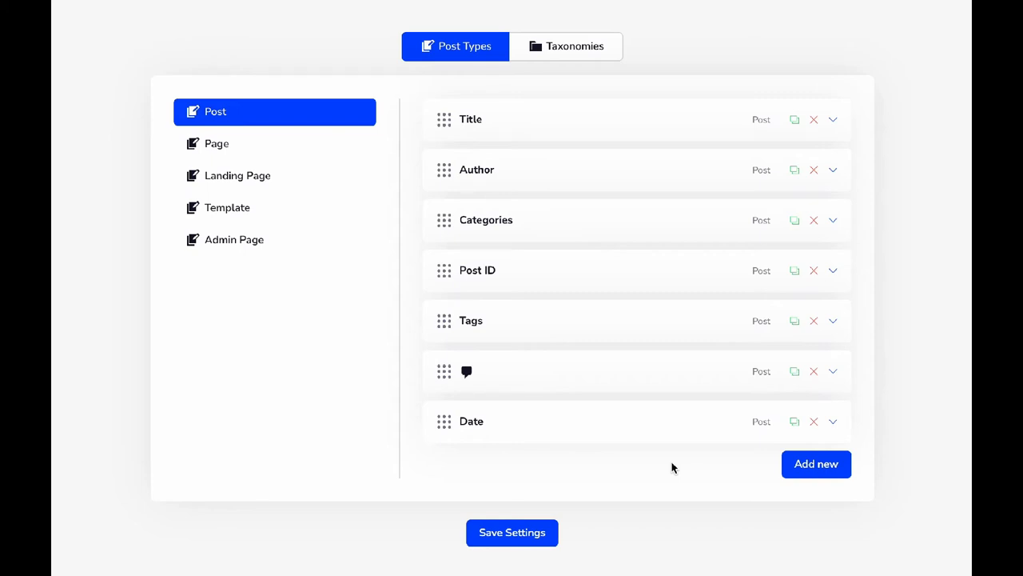
mouse_move(803, 417)
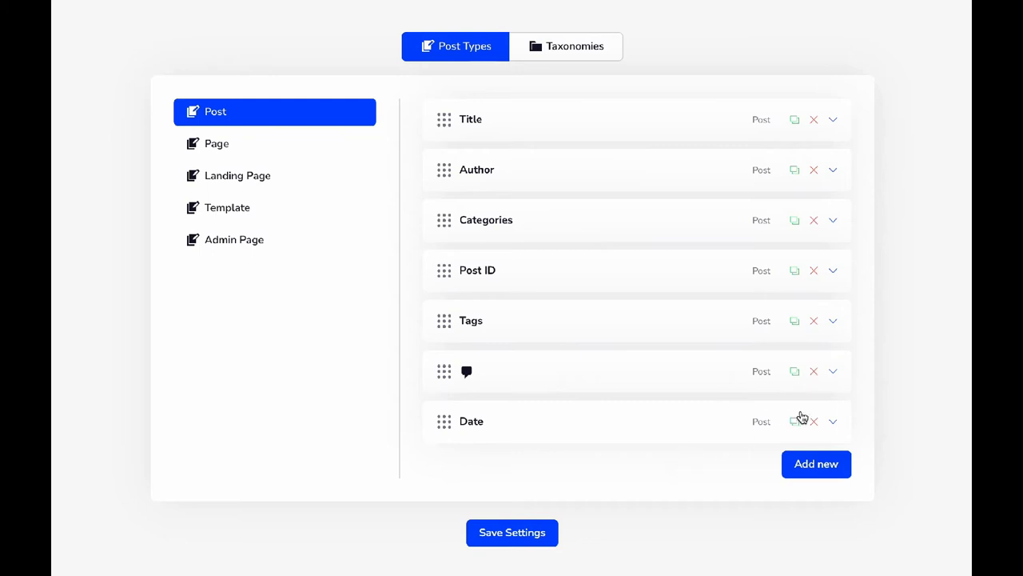
mouse_move(818, 415)
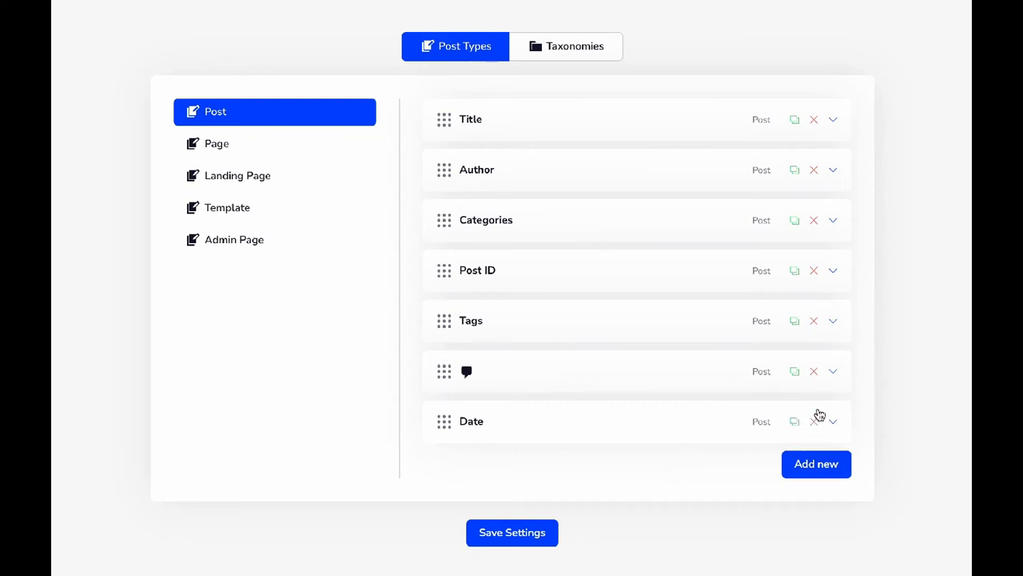
- Remove the Tags, comments and Author columns and save the settings
click(814, 371)
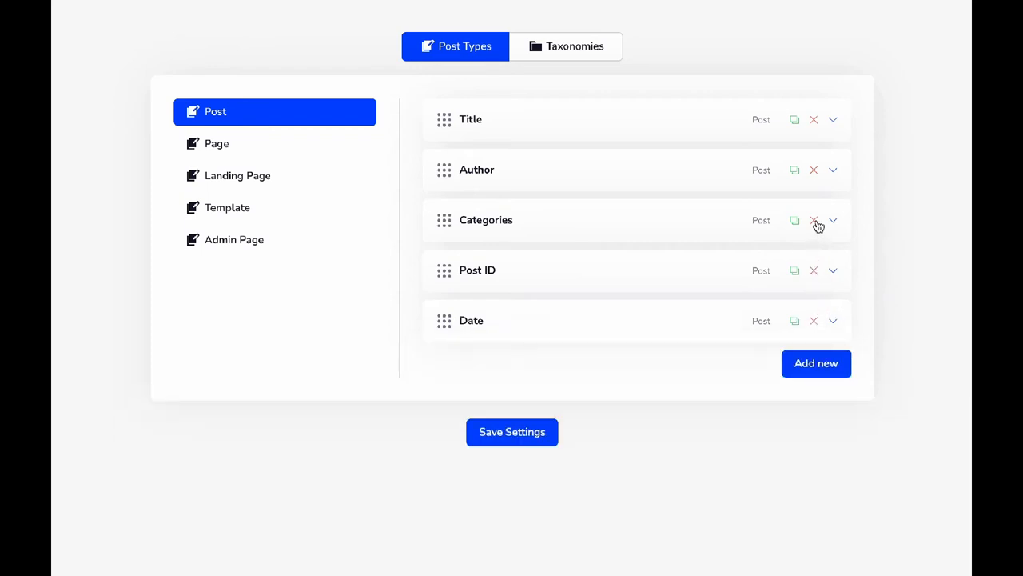
click(814, 169)
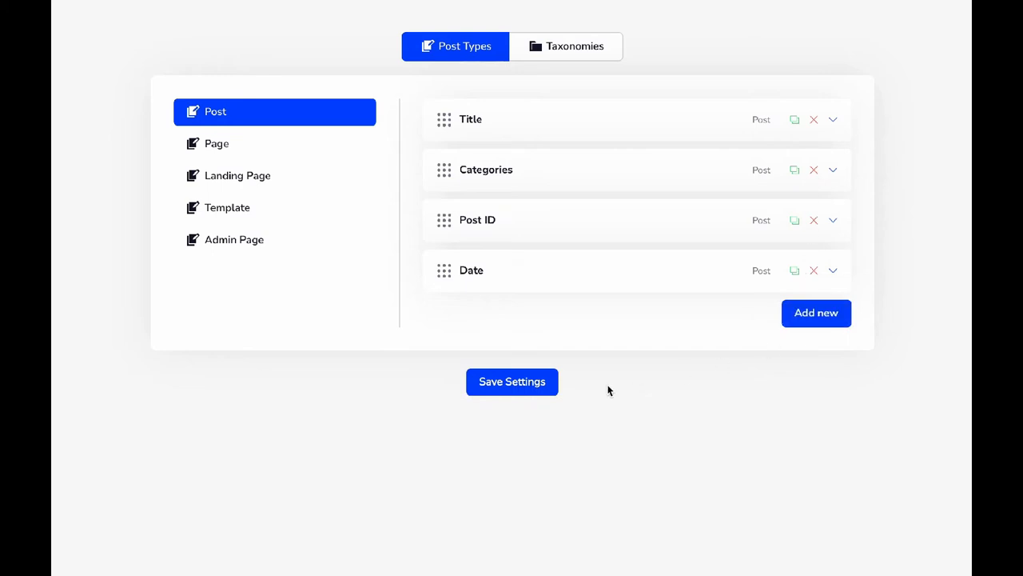
click(512, 381)
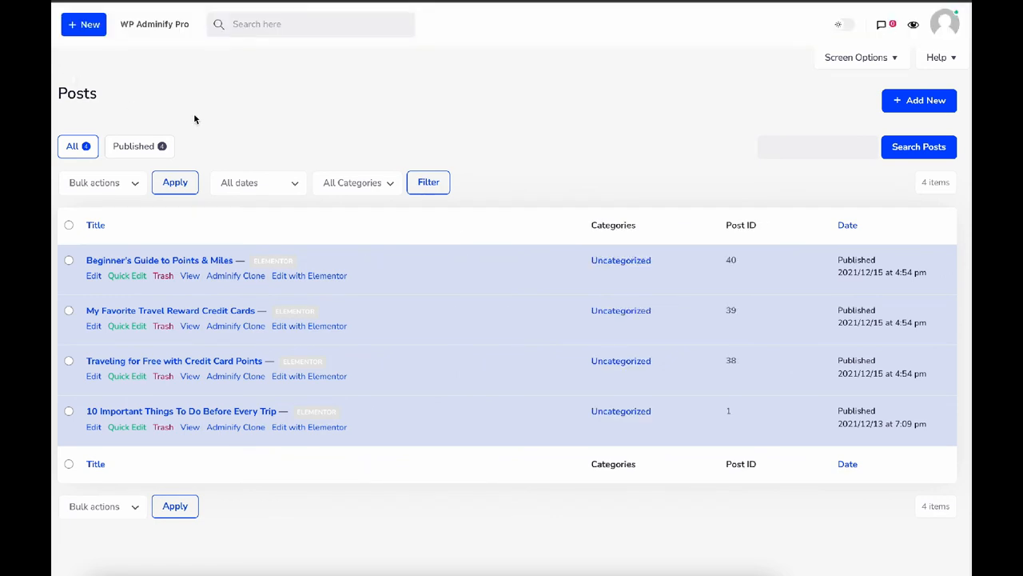
mouse_move(95, 225)
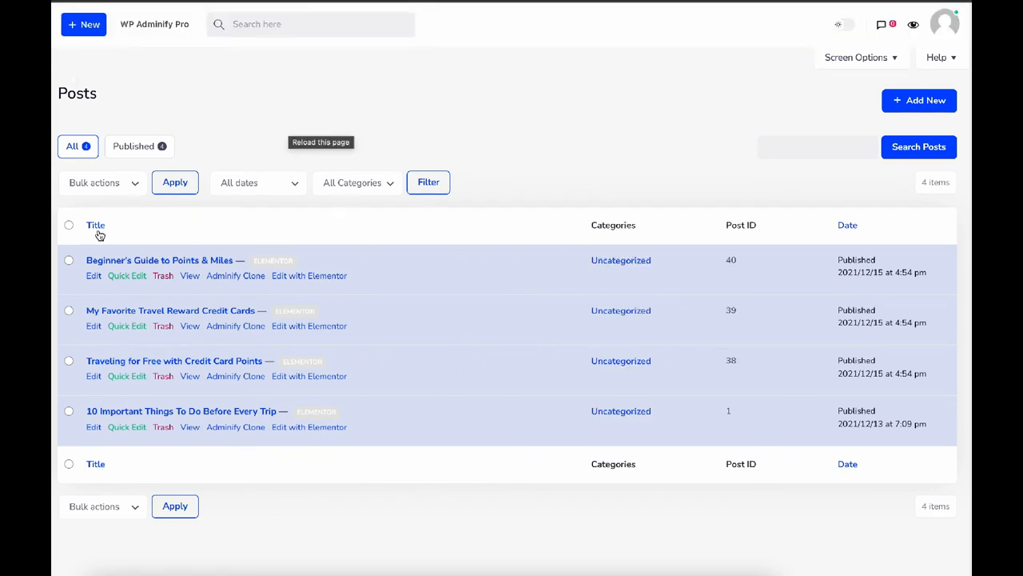
mouse_move(822, 240)
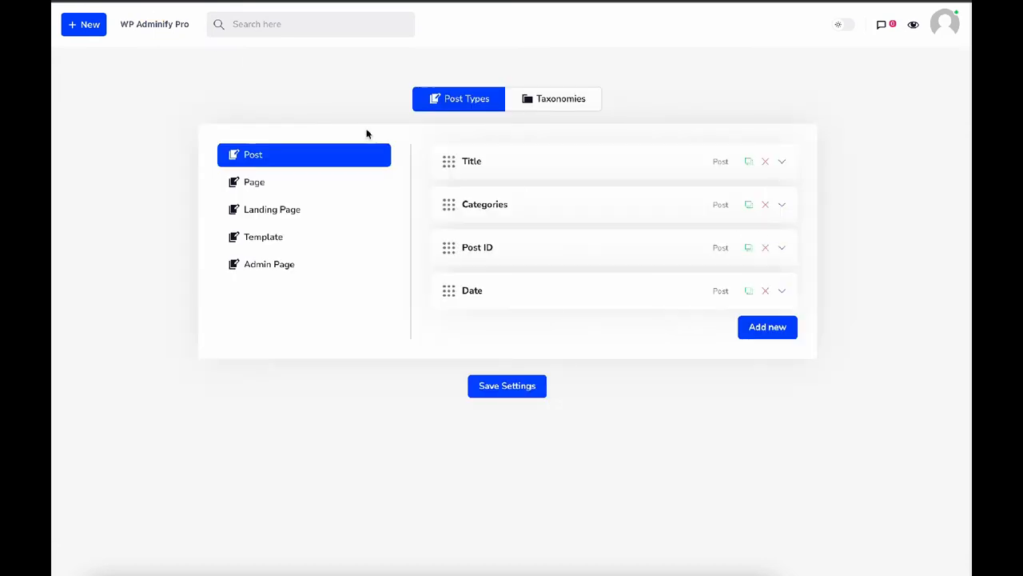
mouse_move(491, 245)
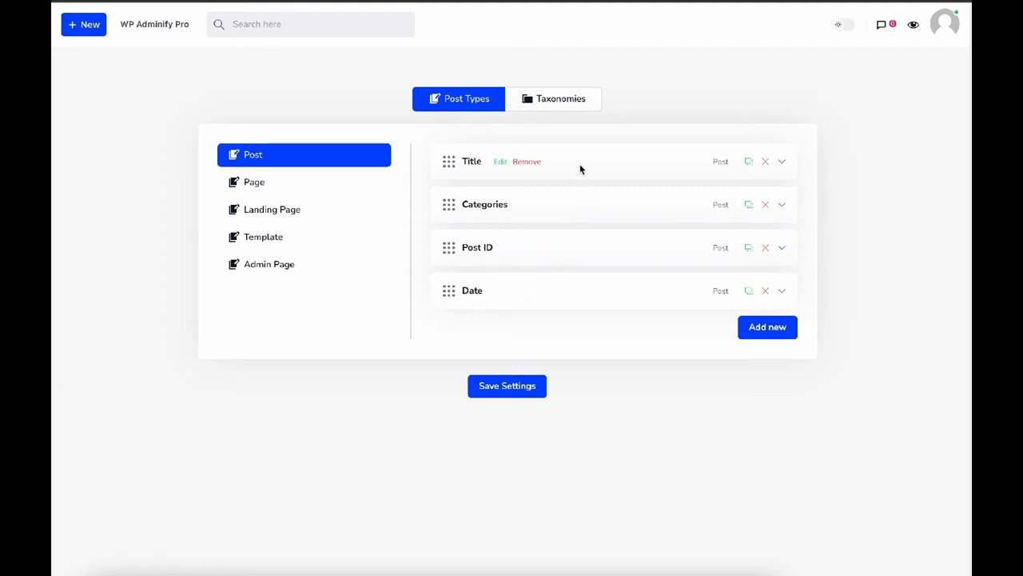
- Give the Title column a 560 px width and save
click(782, 160)
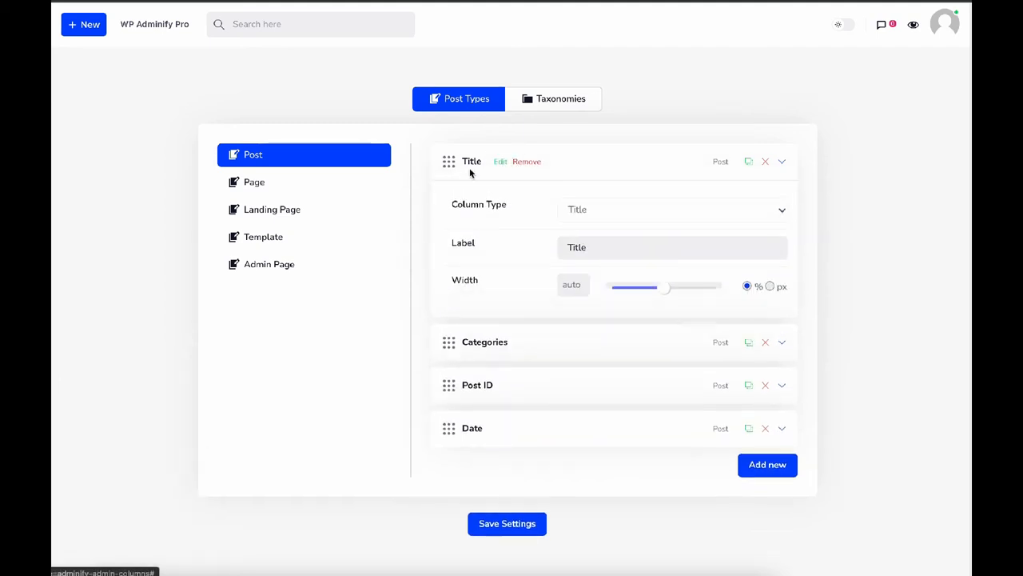
drag(668, 286, 620, 291)
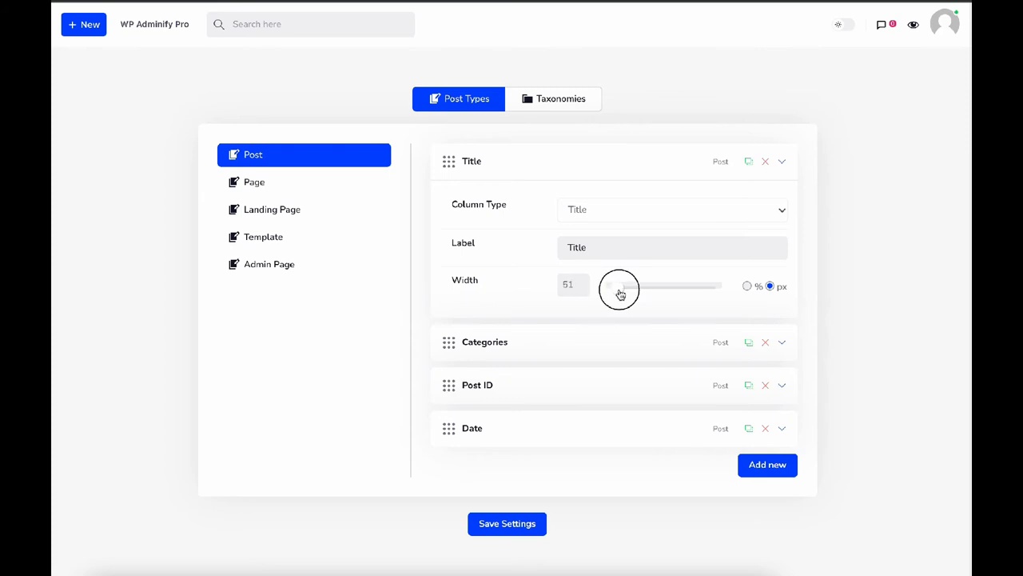
drag(616, 286, 671, 287)
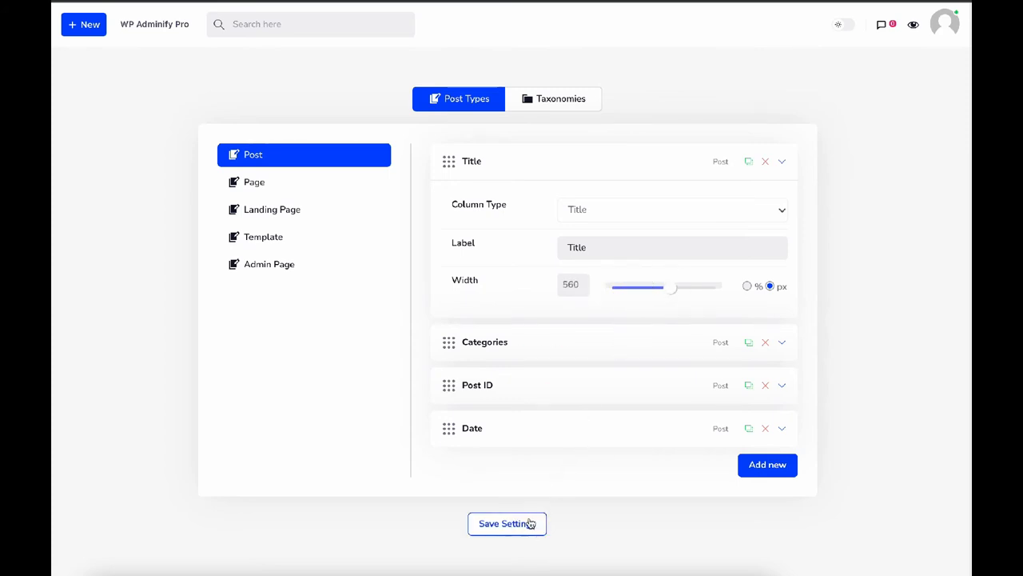
click(507, 523)
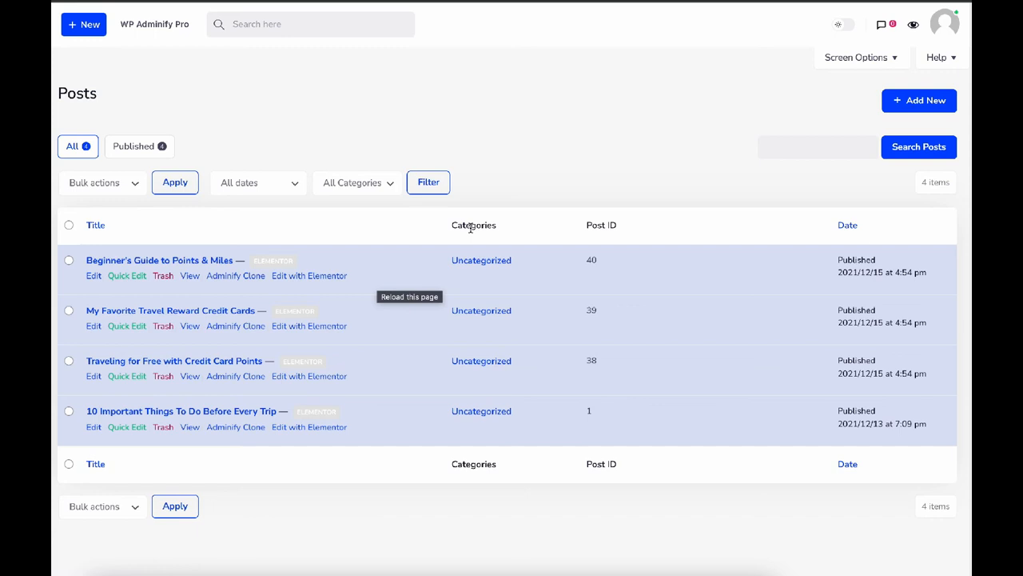
mouse_move(450, 237)
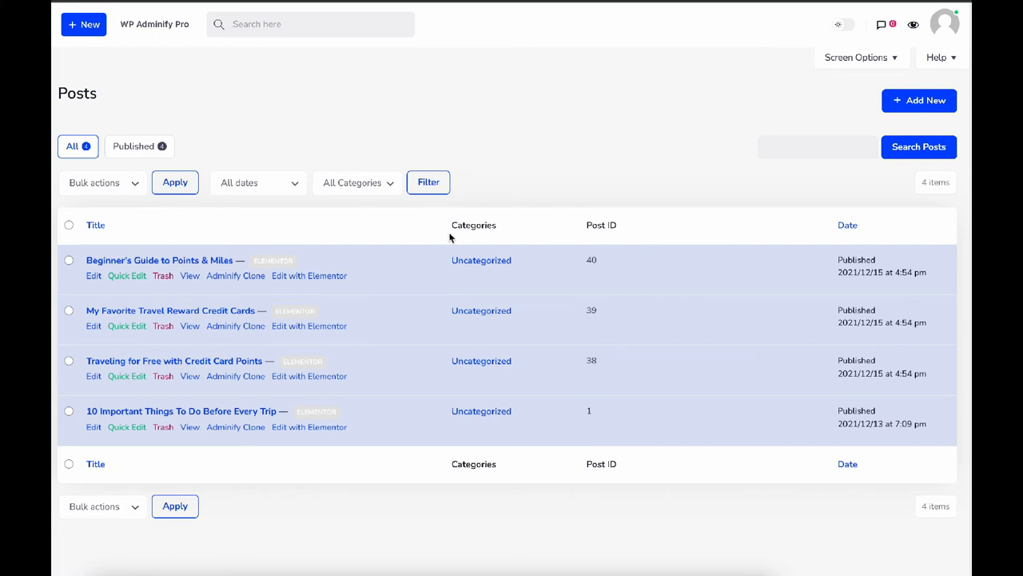
mouse_move(458, 252)
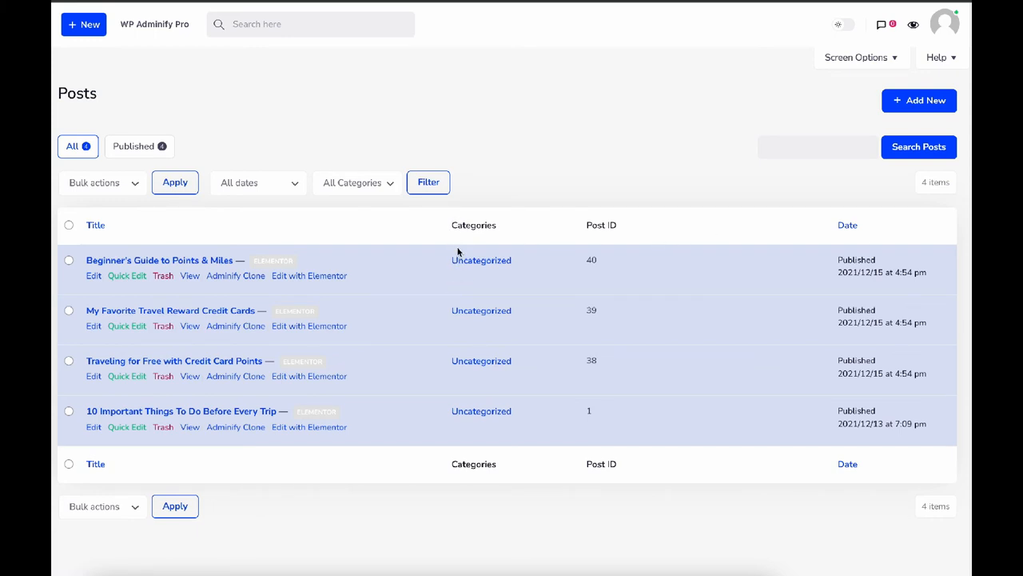
mouse_move(119, 229)
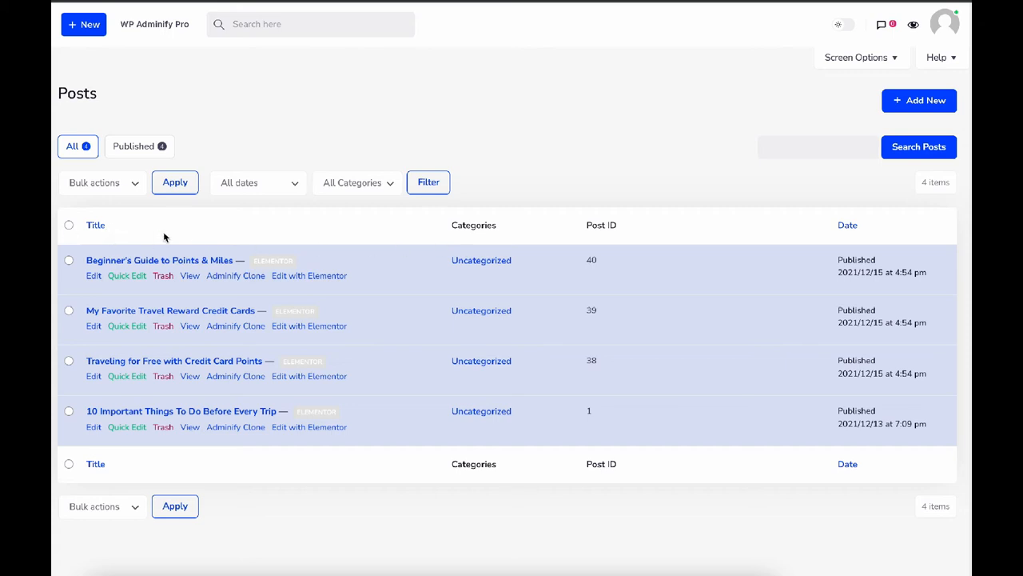
mouse_move(404, 355)
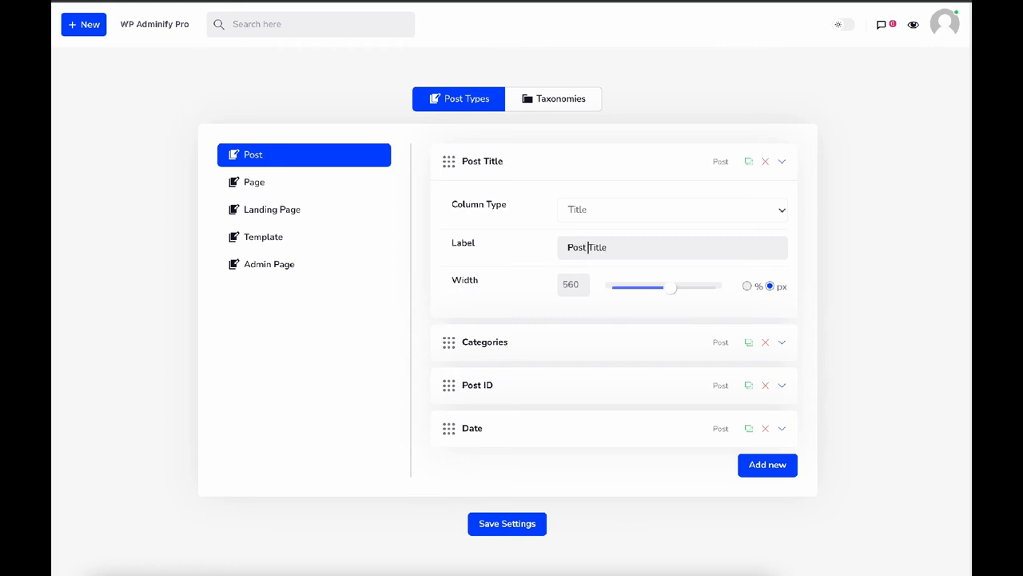
mouse_move(528, 342)
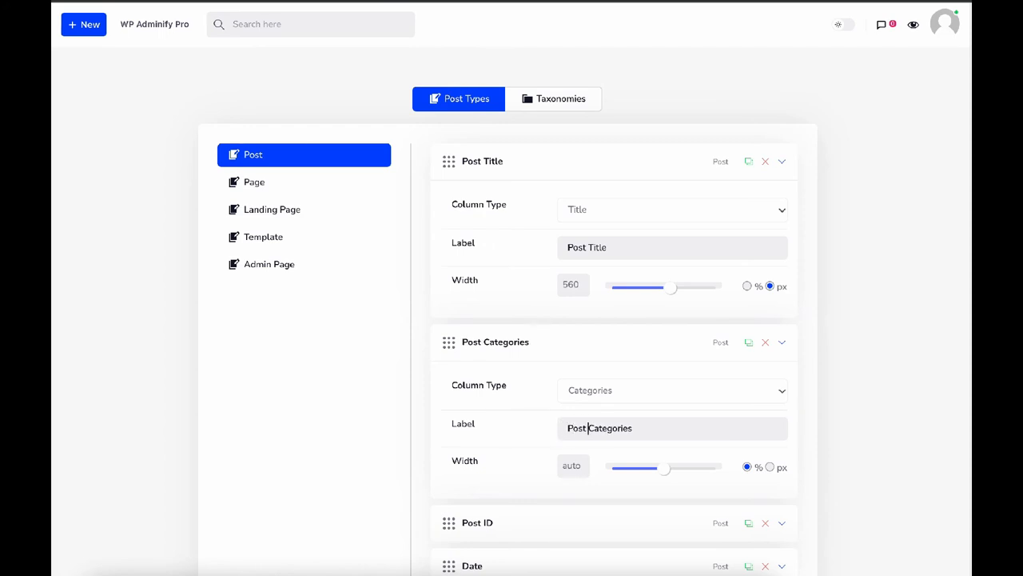
- Save the labels Post Title, Post Categories and Published Date
scroll(down, 3)
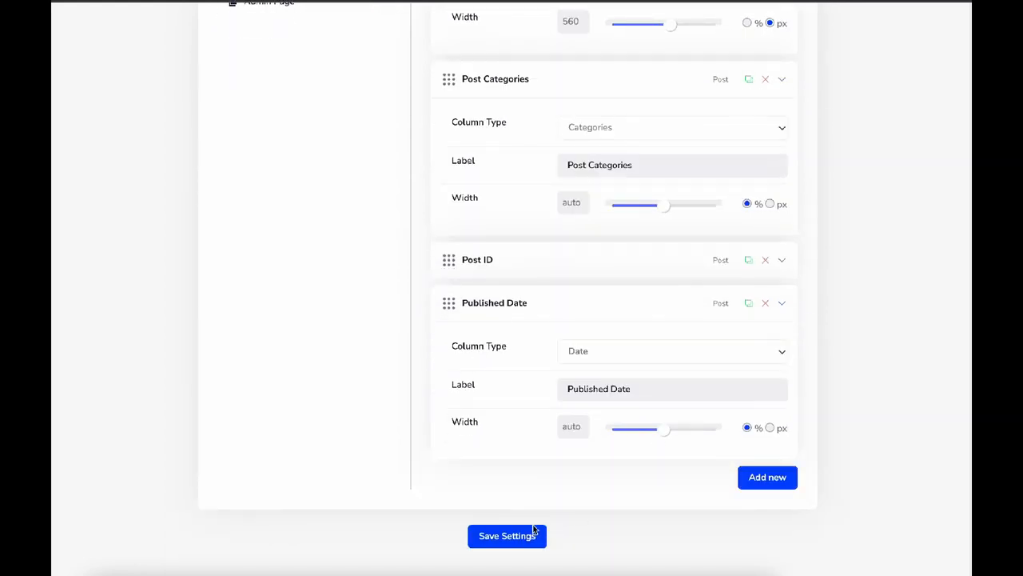
click(506, 536)
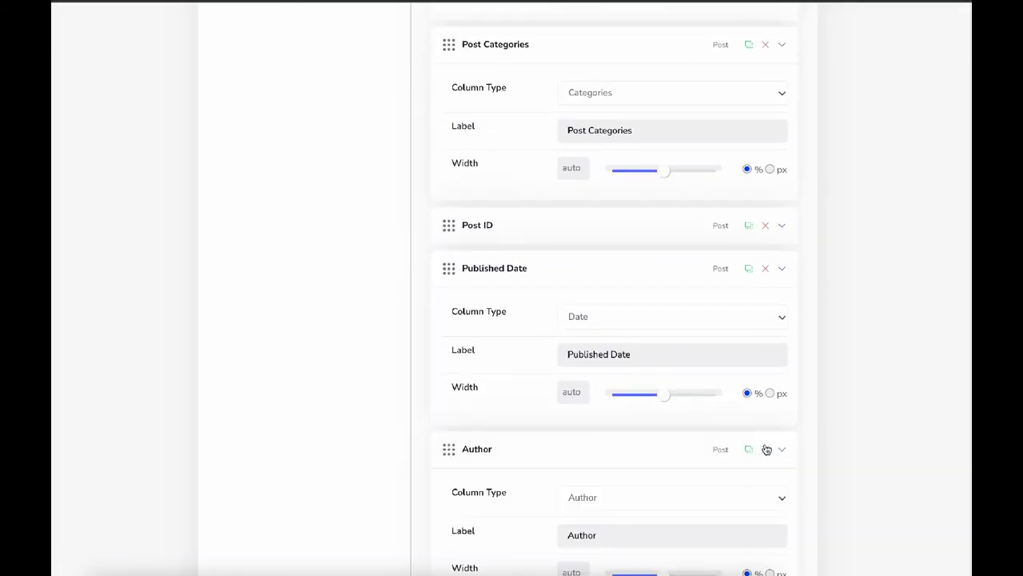
- Set the new column's type to Author, keeping the Author label
scroll(down, 3)
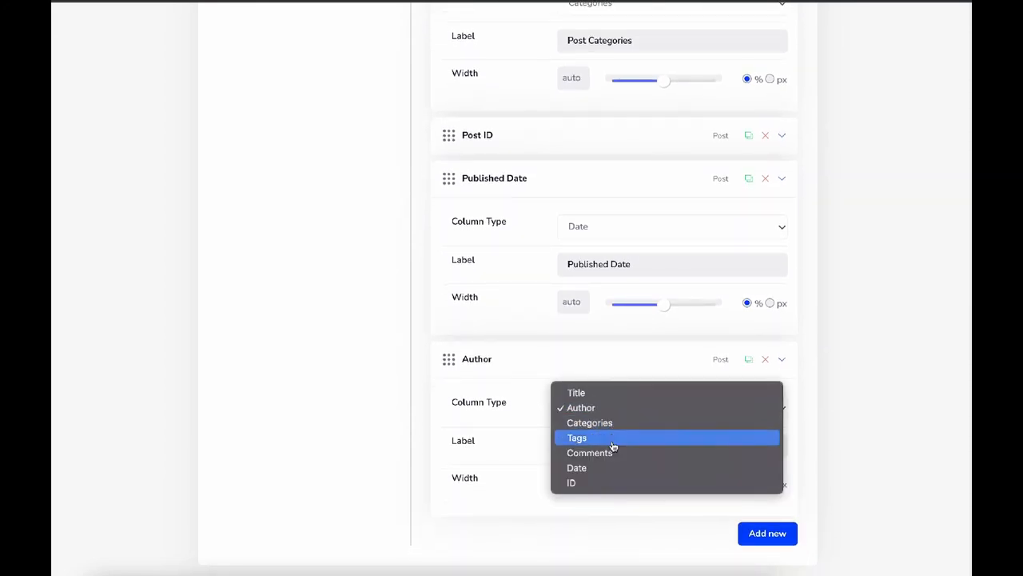
mouse_move(608, 452)
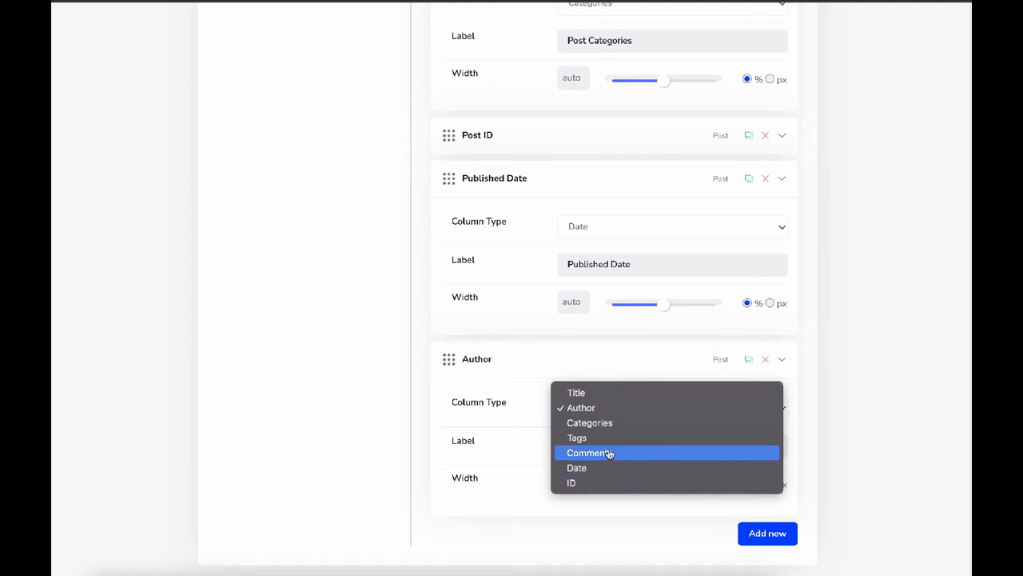
mouse_move(591, 468)
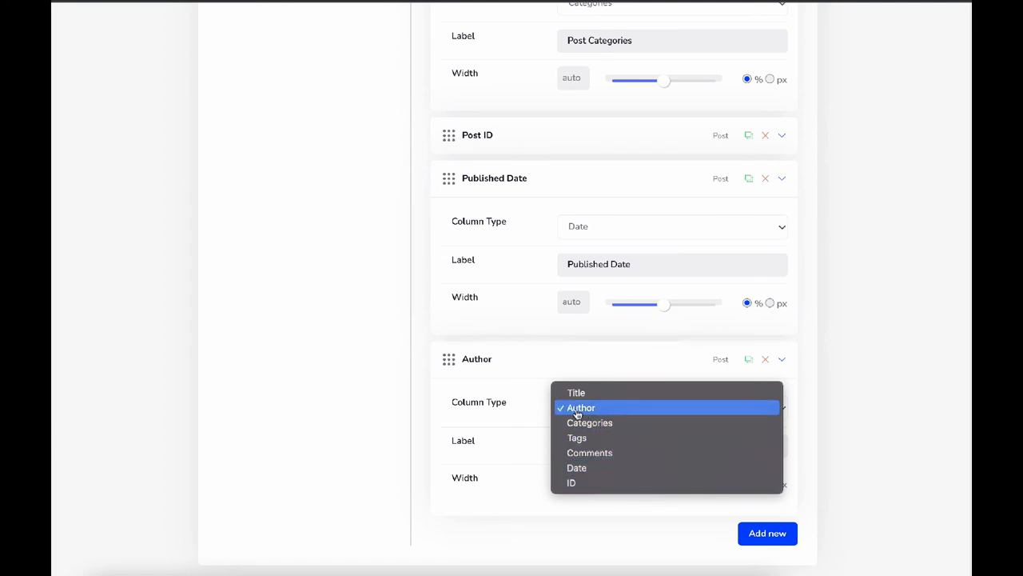
click(581, 408)
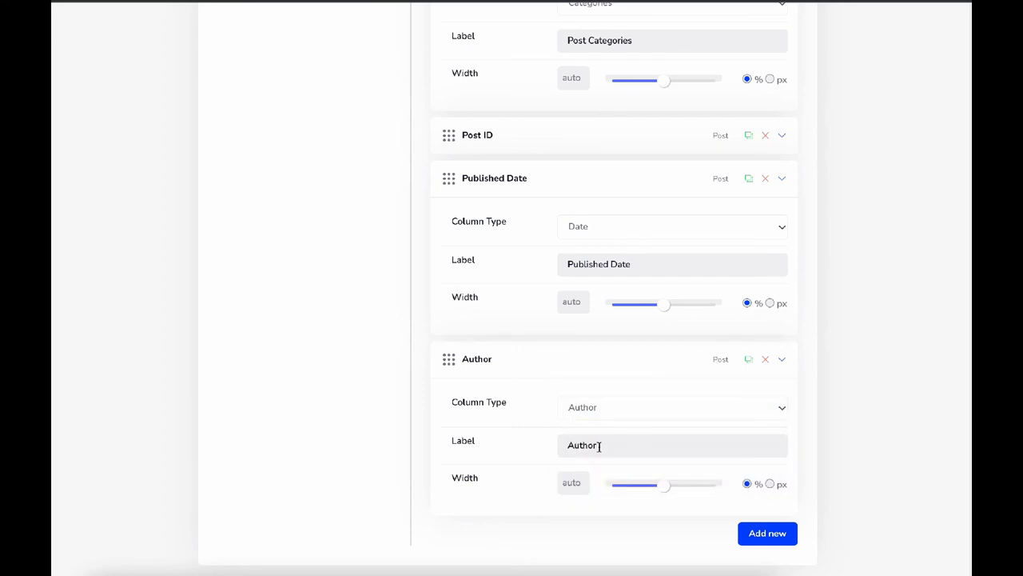
scroll(down, 3)
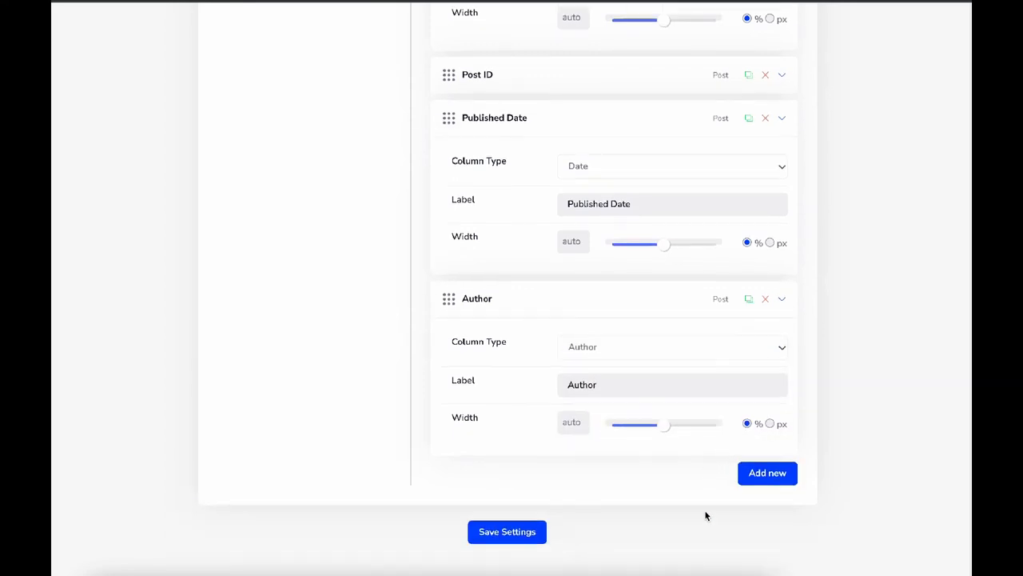